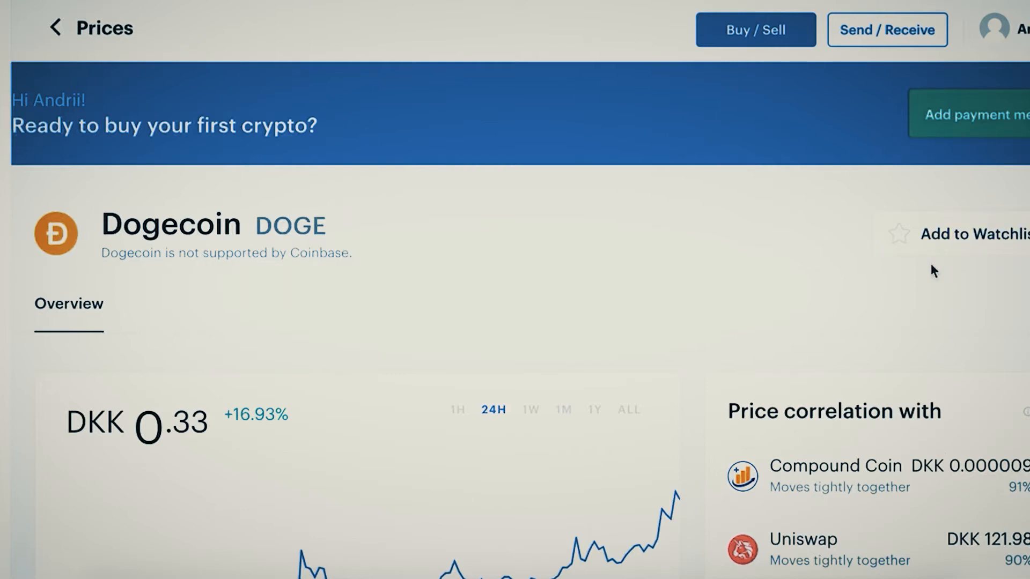
# Highlight the trailing digits of the 0.00026419 BTC Fiat and Spot balance.
pyautogui.scroll(-3)
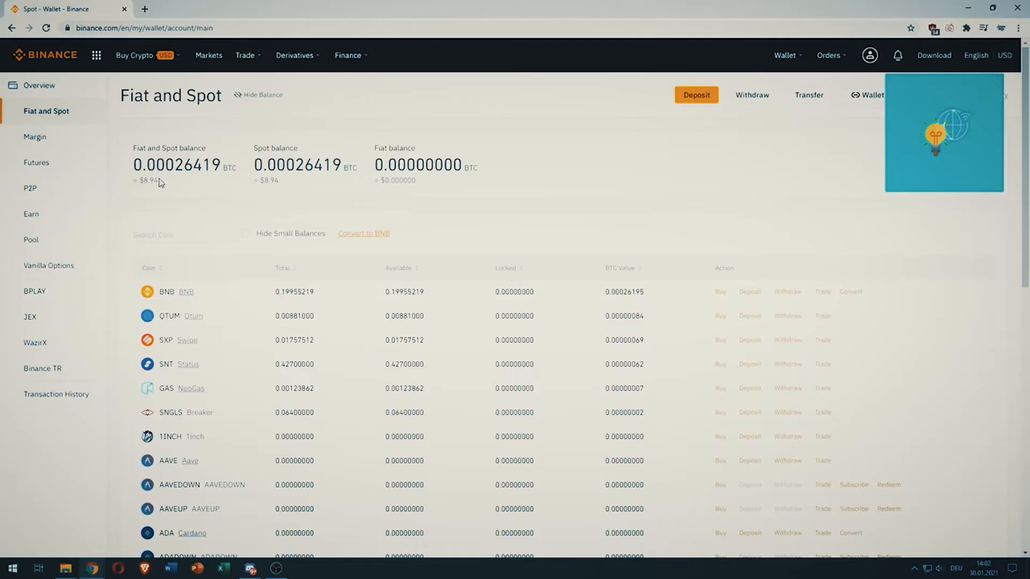
pyautogui.doubleClick(207, 165)
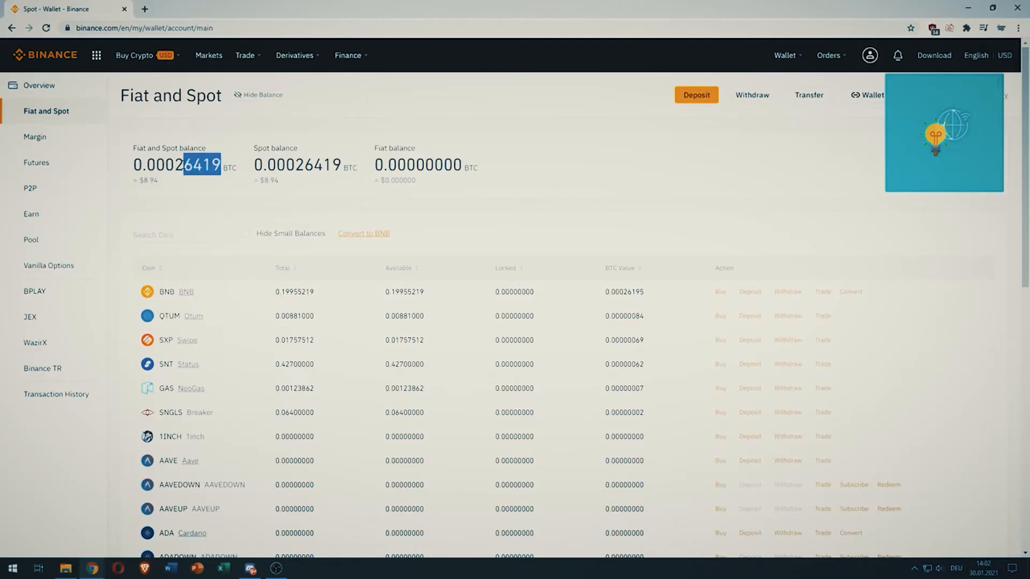